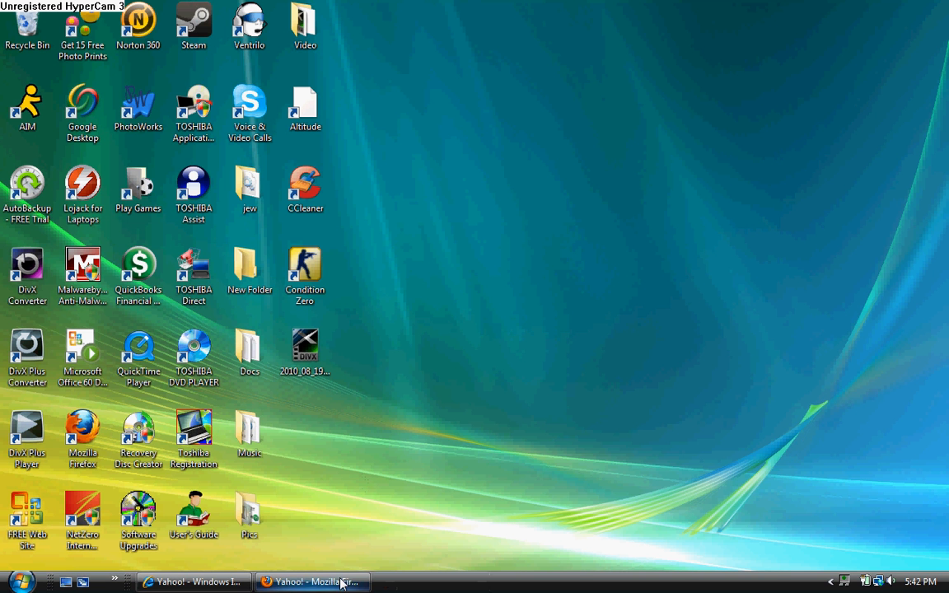
# Step: Bring the Firefox window showing the Yahoo page to the front
pyautogui.click(311, 582)
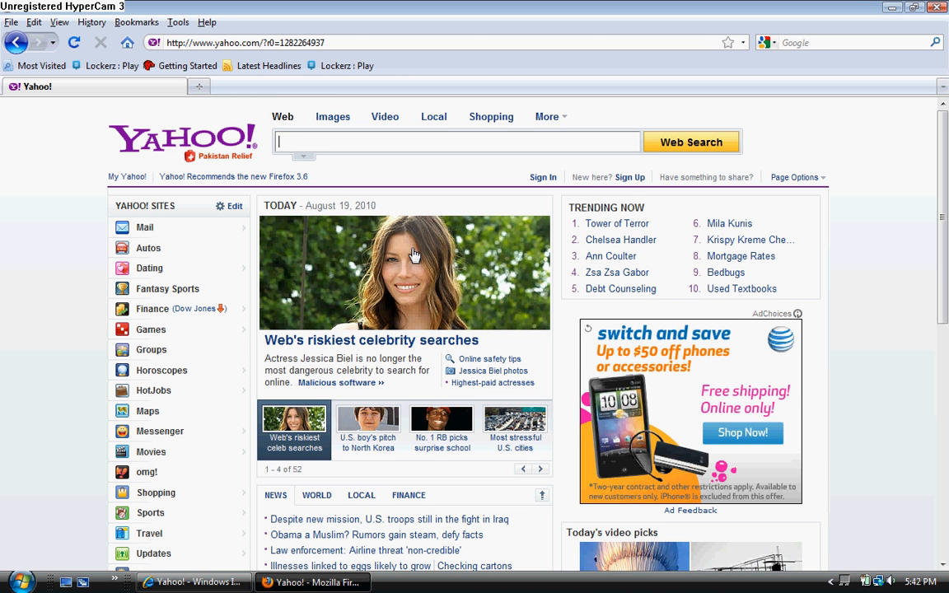
pyautogui.moveTo(251, 103)
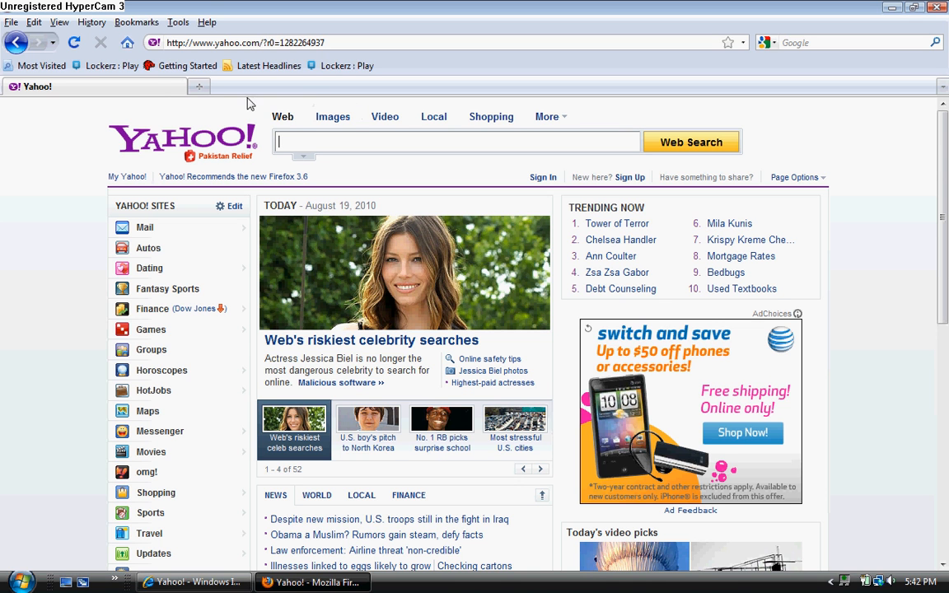
pyautogui.moveTo(163, 61)
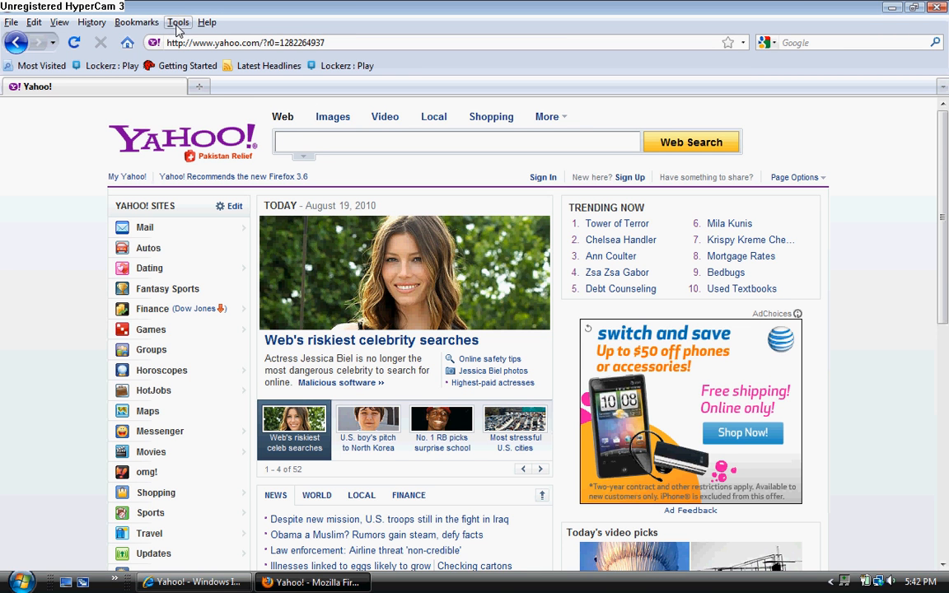
pyautogui.moveTo(470, 66)
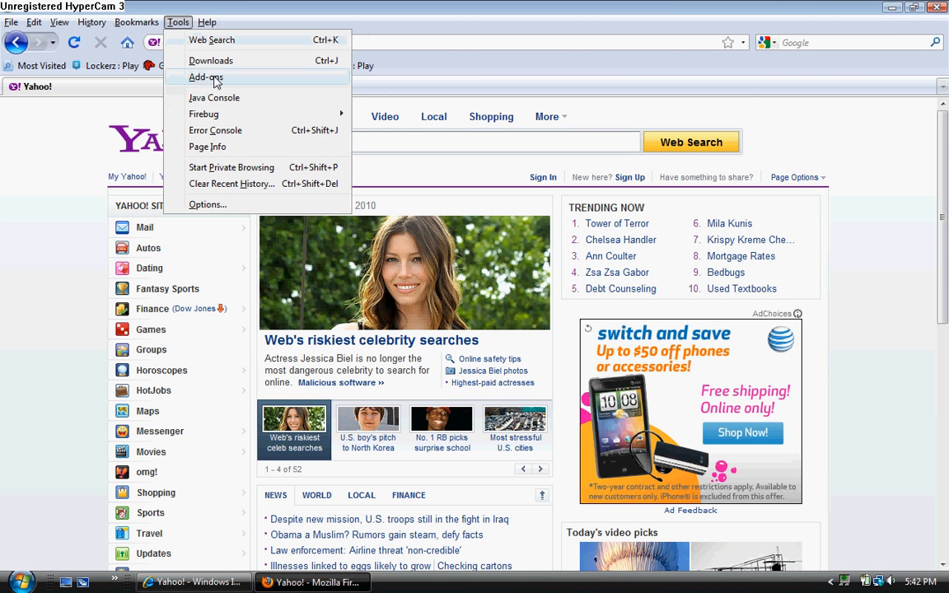
pyautogui.moveTo(208, 204)
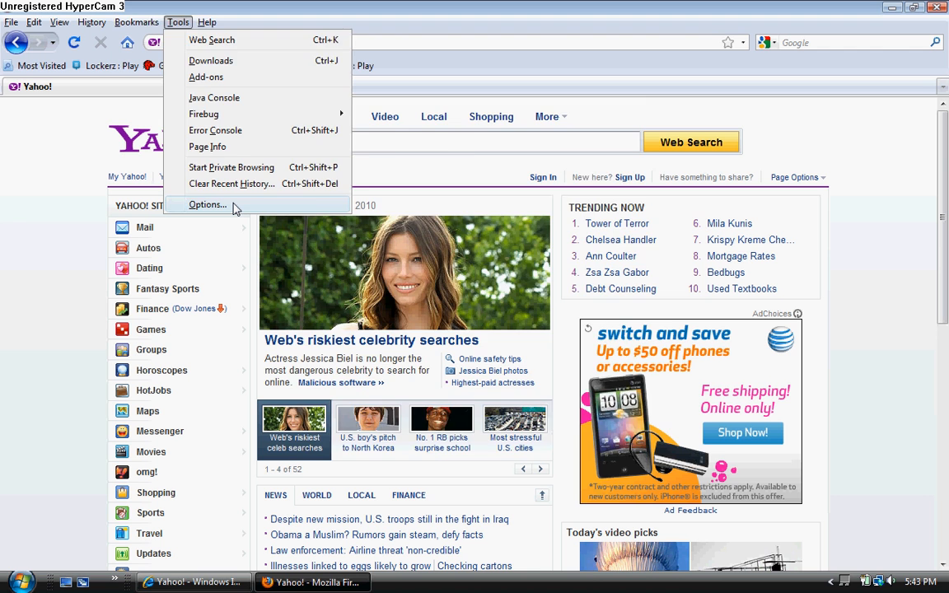
# Step: In Firefox Options, replace the Yahoo home page address with Google.com
pyautogui.click(208, 204)
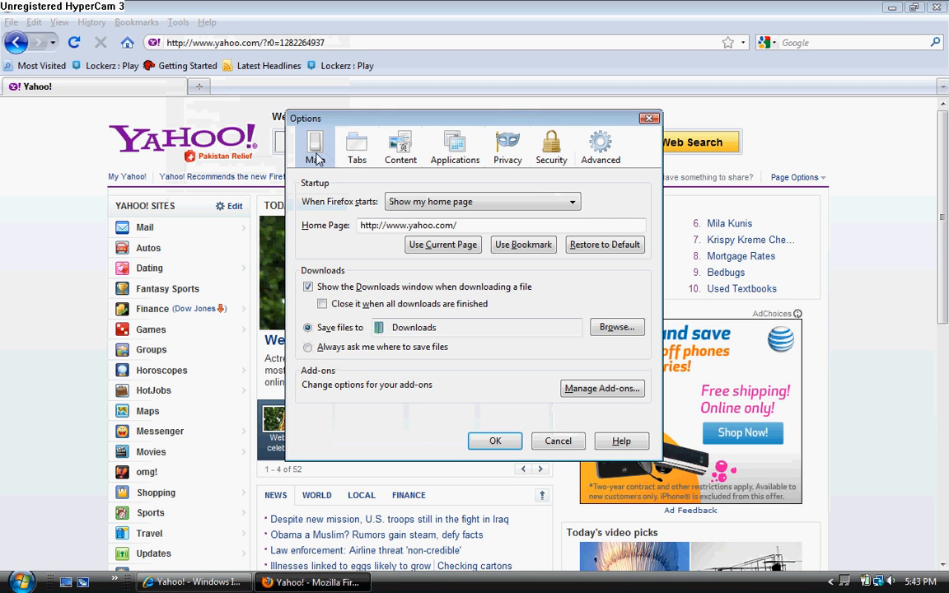
pyautogui.moveTo(390, 219)
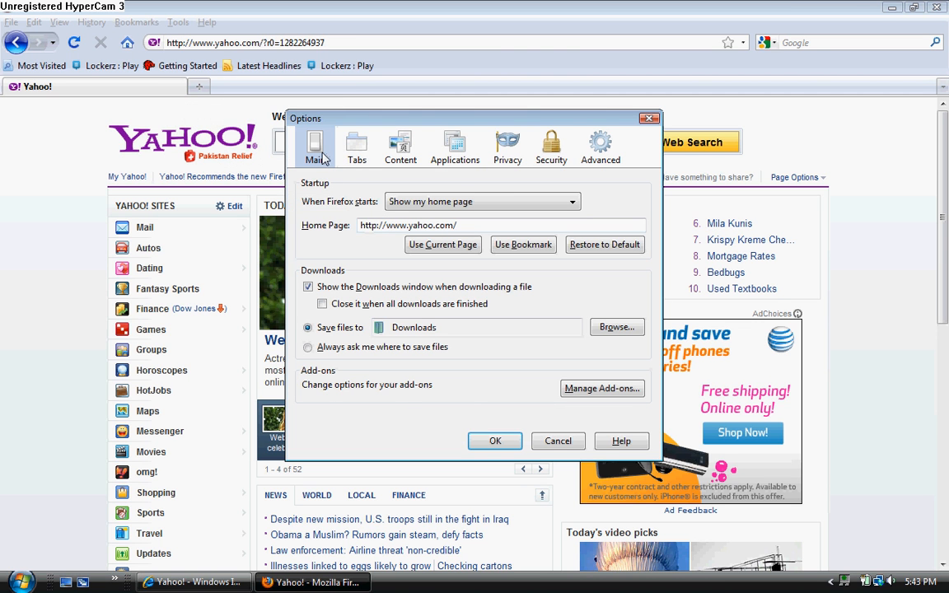
pyautogui.moveTo(344, 240)
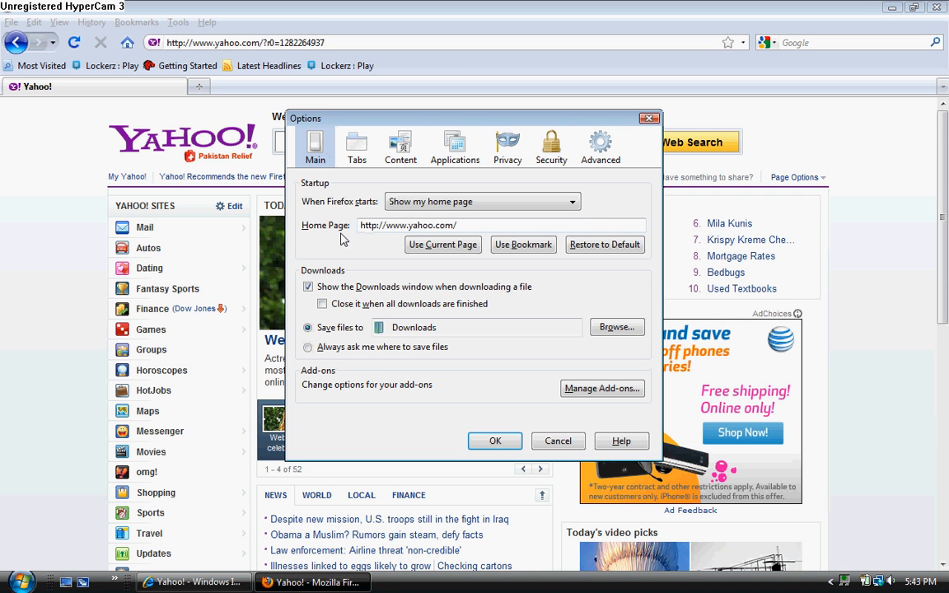
pyautogui.doubleClick(420, 225)
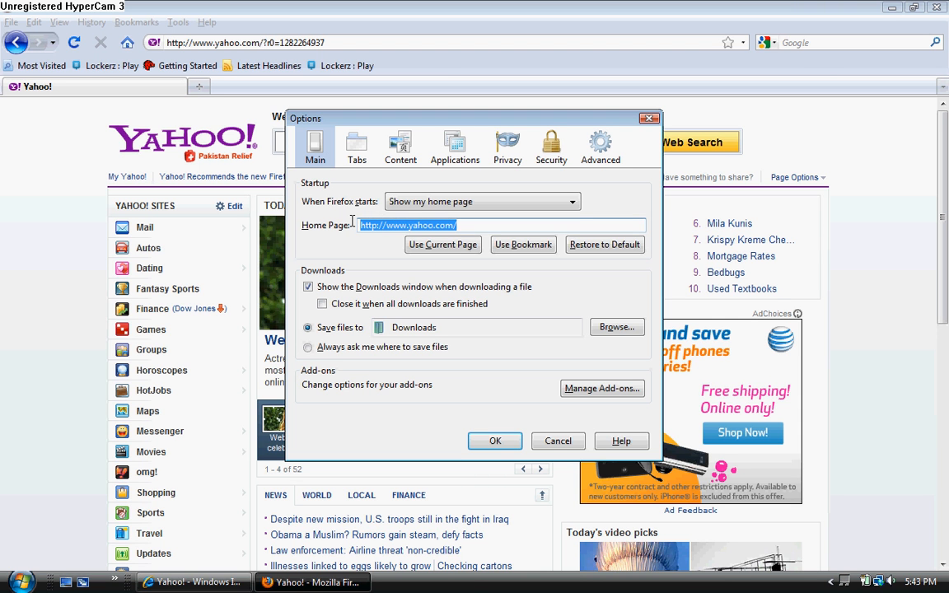
pyautogui.write('Google.com')
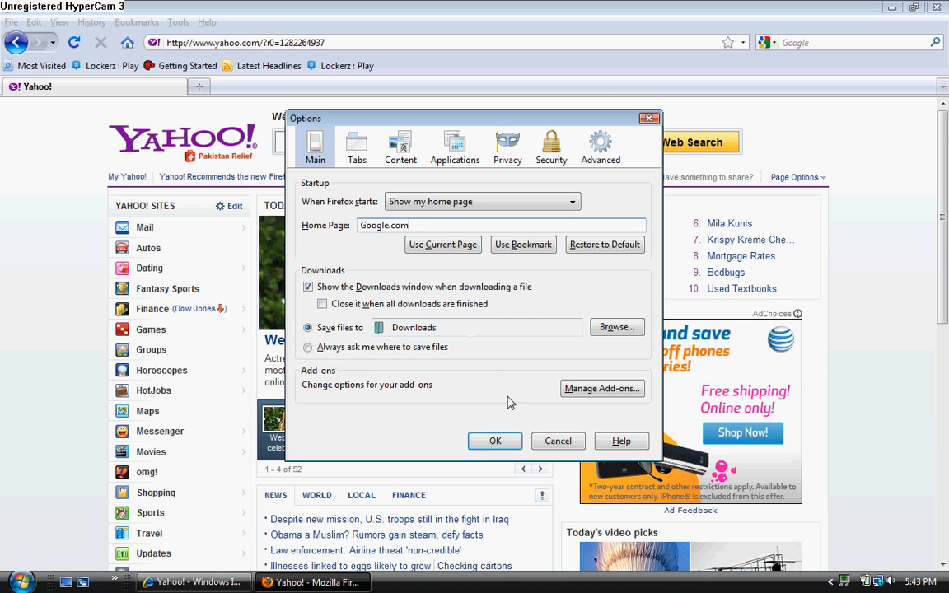
# Step: Save the Google.com home page setting and go Home to load Google
pyautogui.click(496, 441)
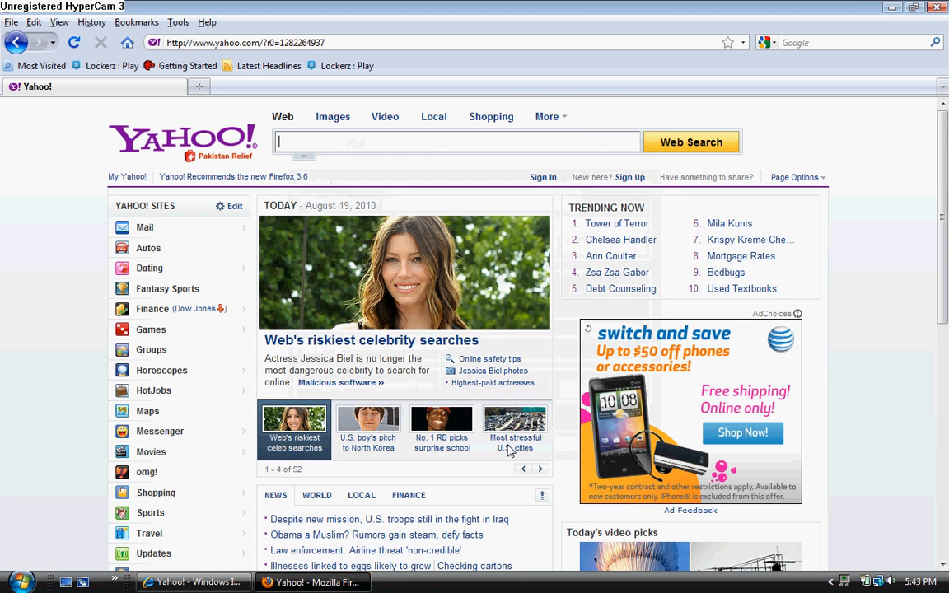
pyautogui.moveTo(128, 43)
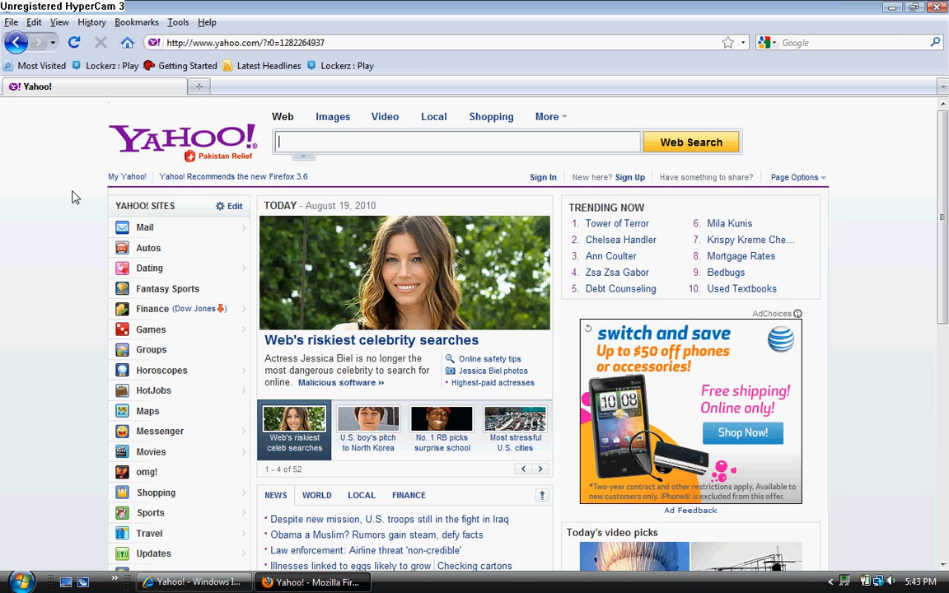
pyautogui.moveTo(128, 43)
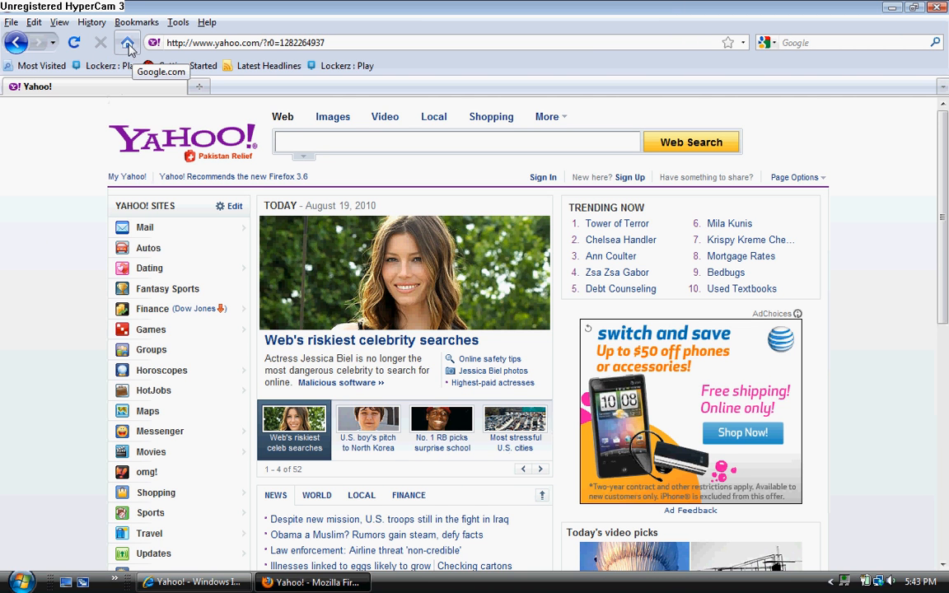
pyautogui.click(127, 42)
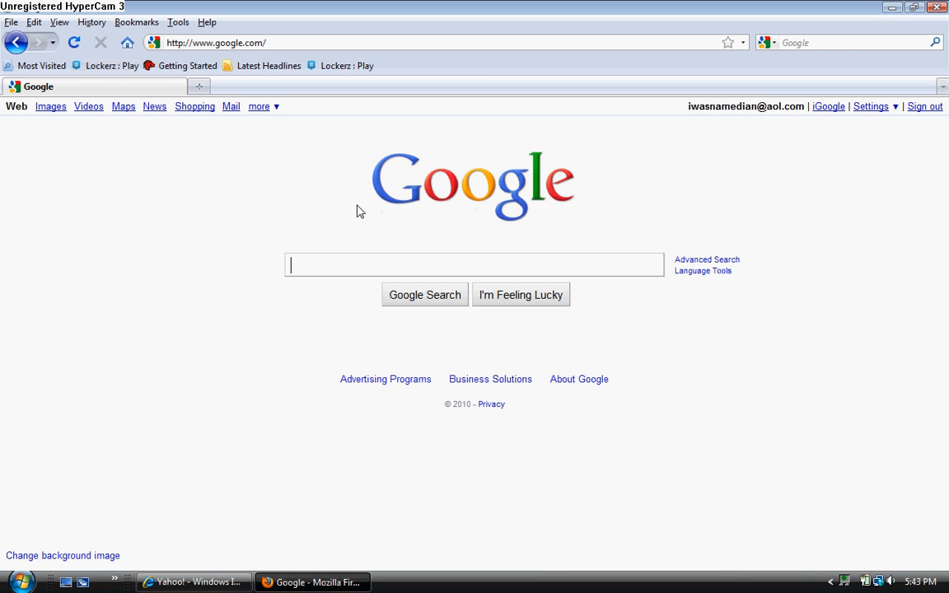
pyautogui.moveTo(330, 244)
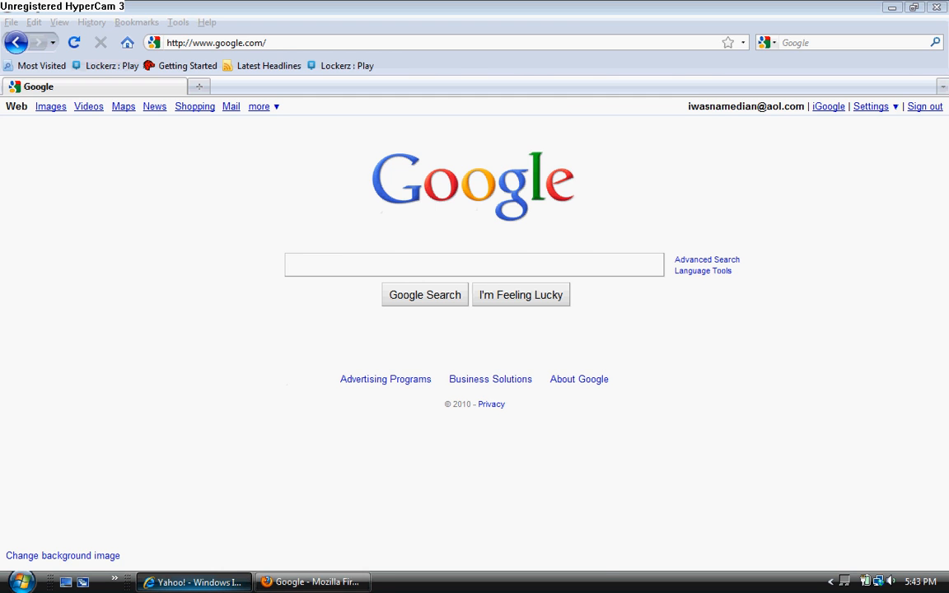
# Step: Switch to Internet Explorer and open Internet Options showing the yahoo.com home page
pyautogui.click(194, 582)
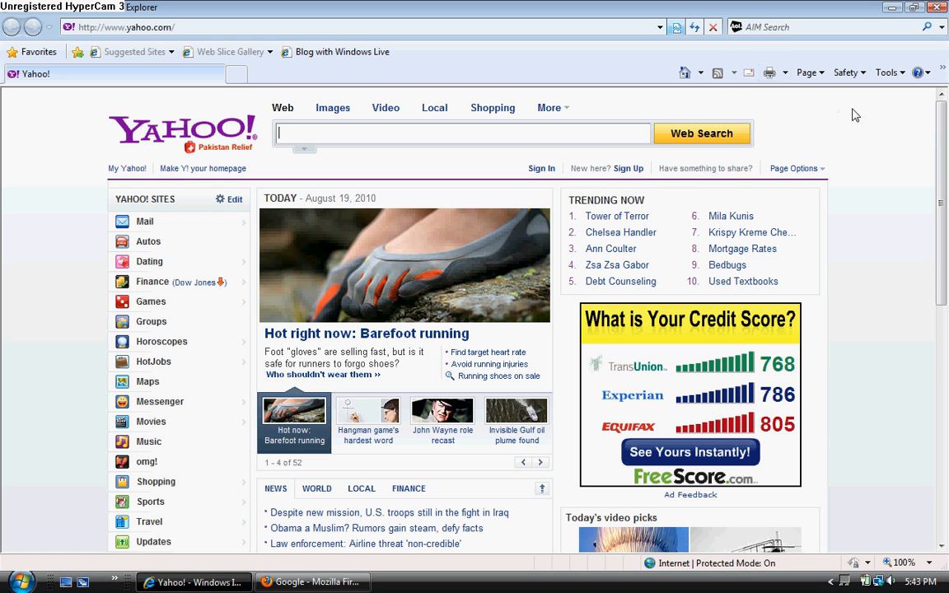
pyautogui.moveTo(889, 93)
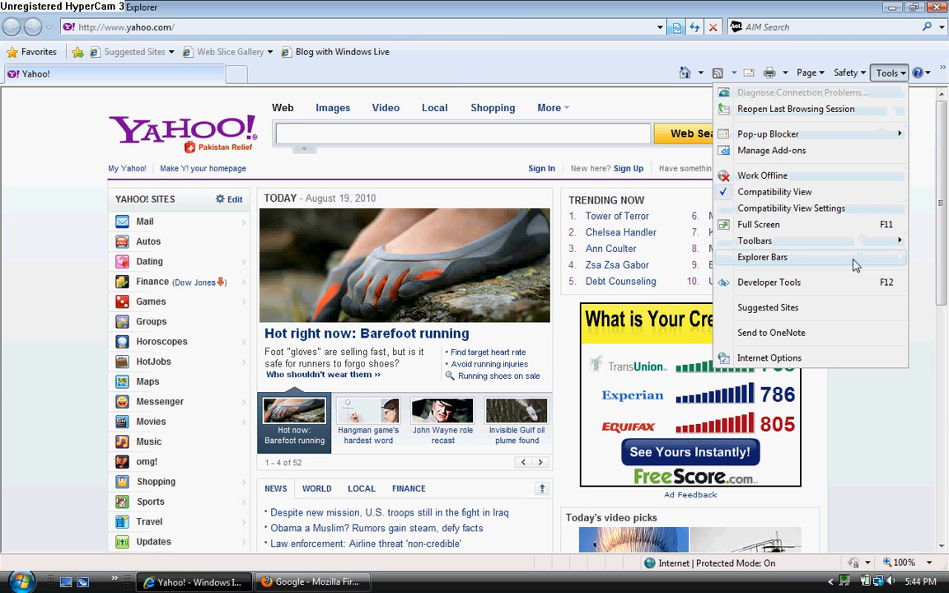
pyautogui.click(769, 358)
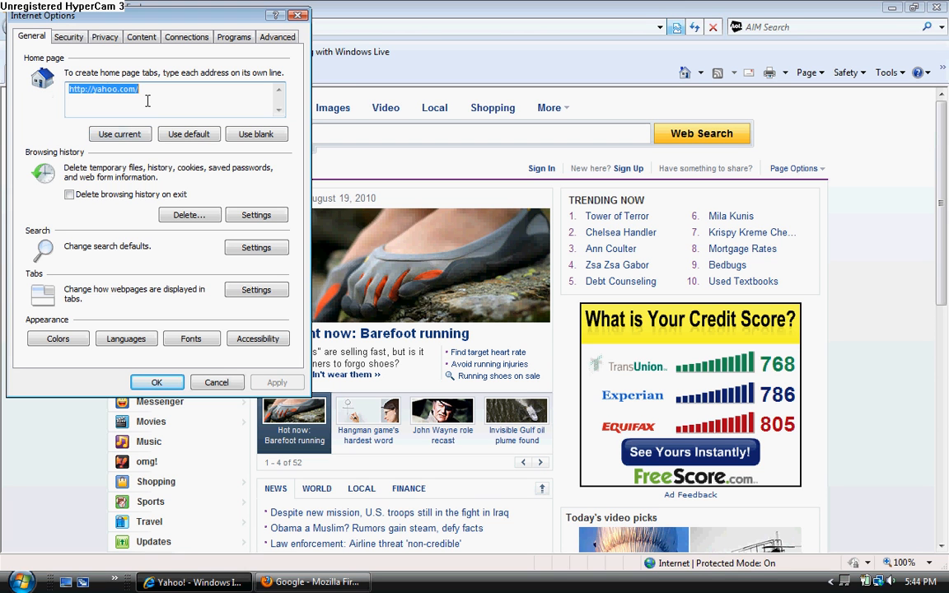
# Step: Set Internet Explorer's home page to google.com and load the Google search page
pyautogui.write('Goog')
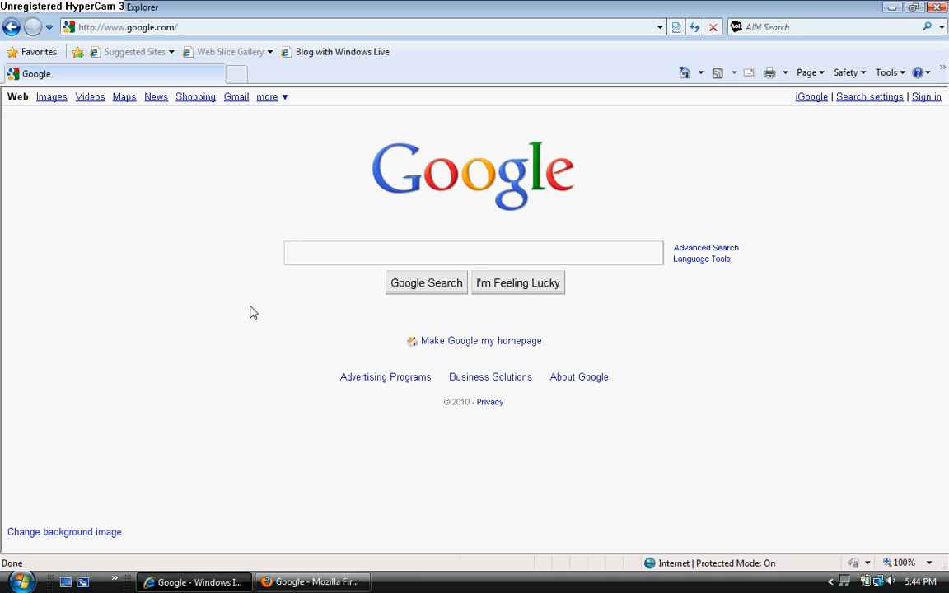
pyautogui.click(473, 252)
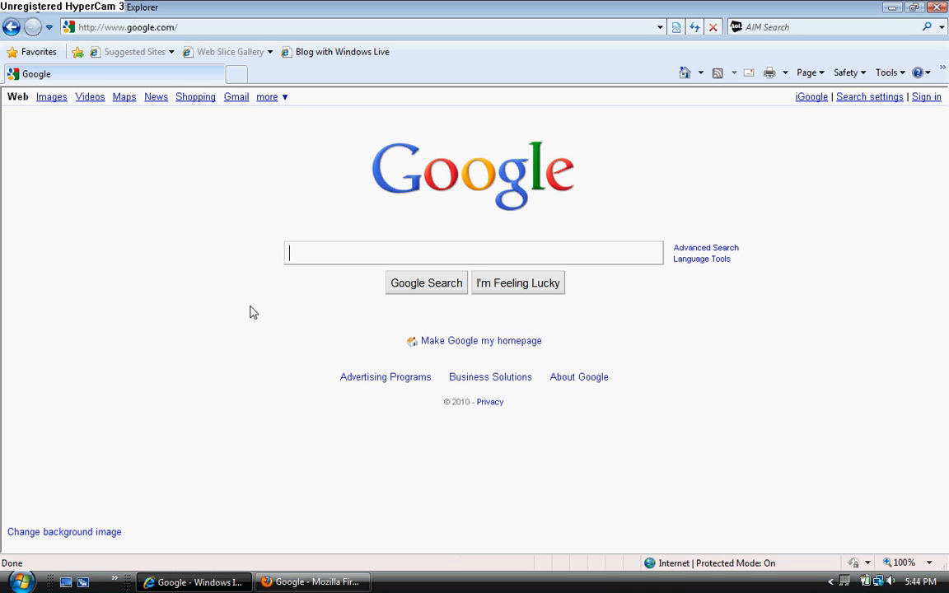
pyautogui.moveTo(303, 557)
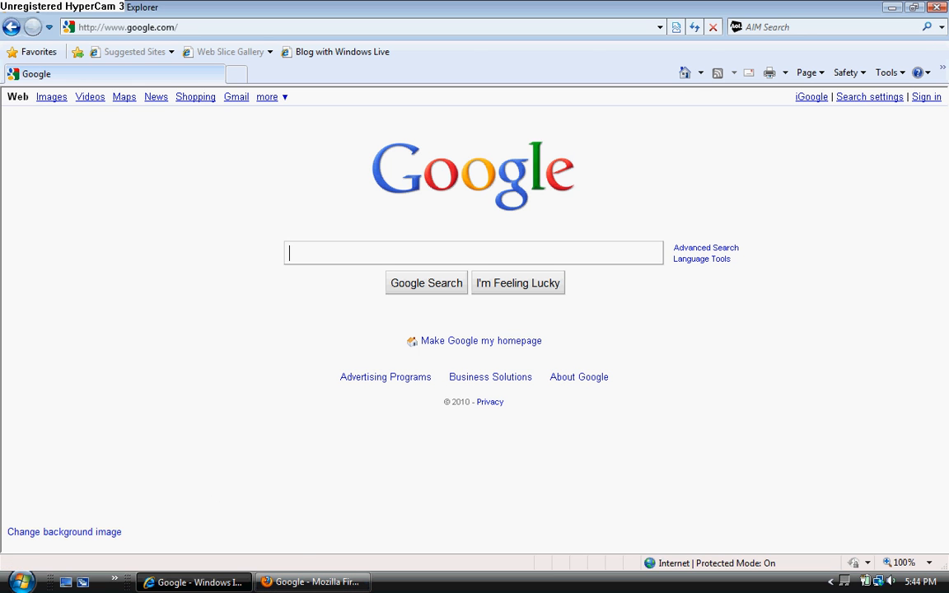
# Step: Search 'internet' from the Start menu and open Internet Options showing google.com
pyautogui.click(12, 582)
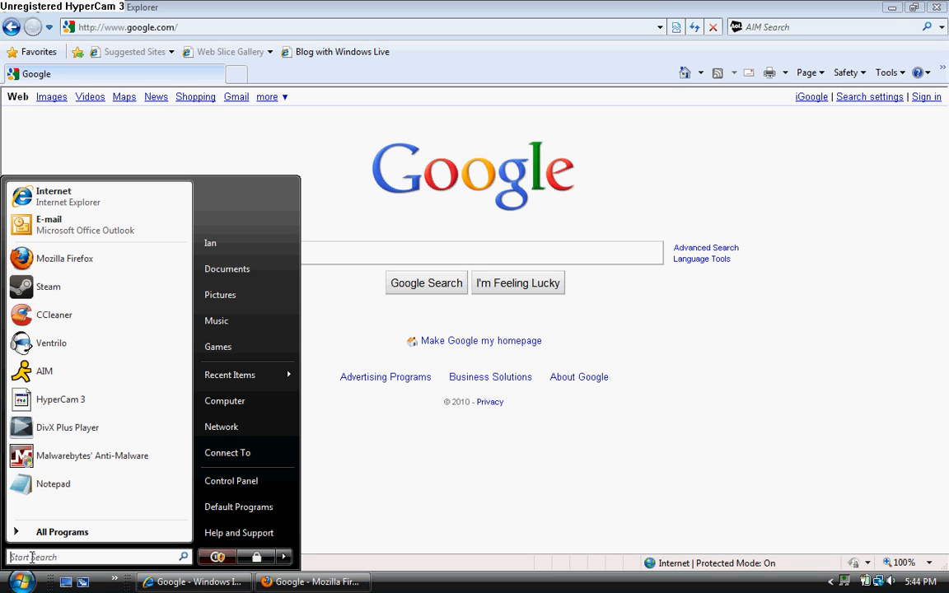
pyautogui.click(90, 557)
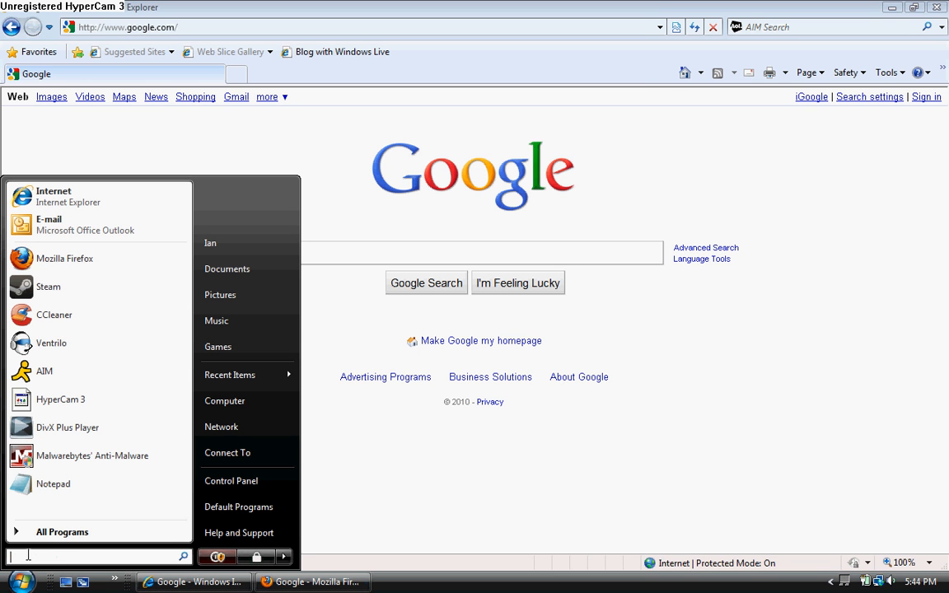
pyautogui.write('internet')
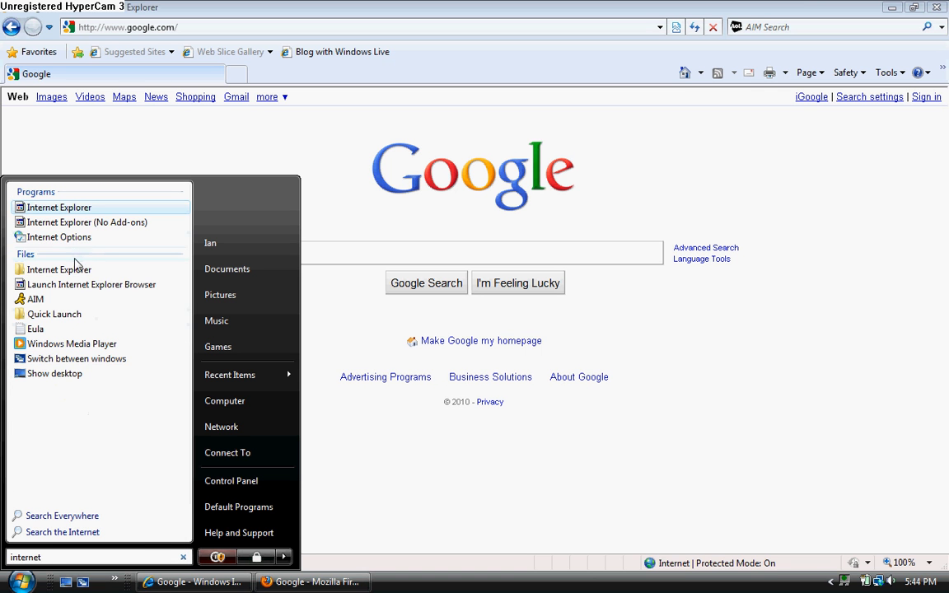
pyautogui.click(59, 237)
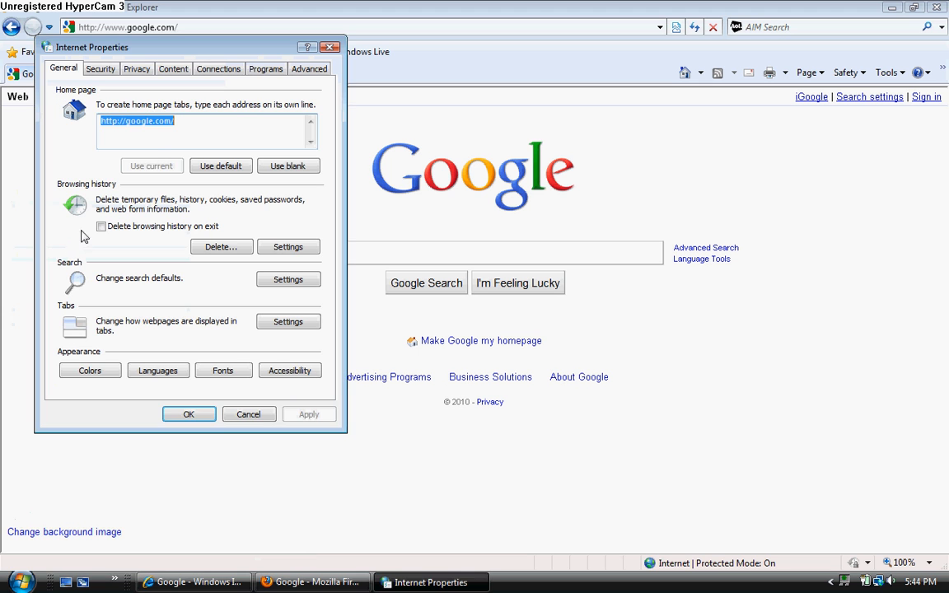